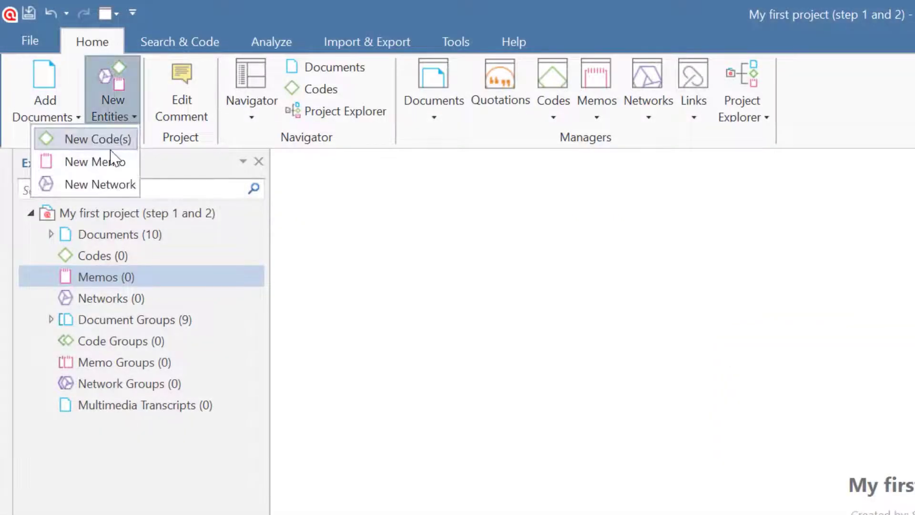
# - Create a new memo named 'research diary'
pyautogui.click(97, 162)
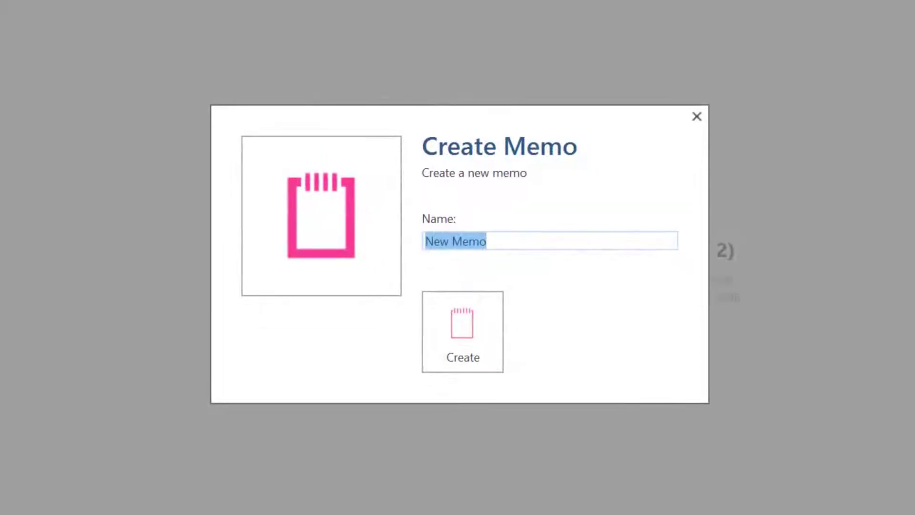
pyautogui.write('research diar')
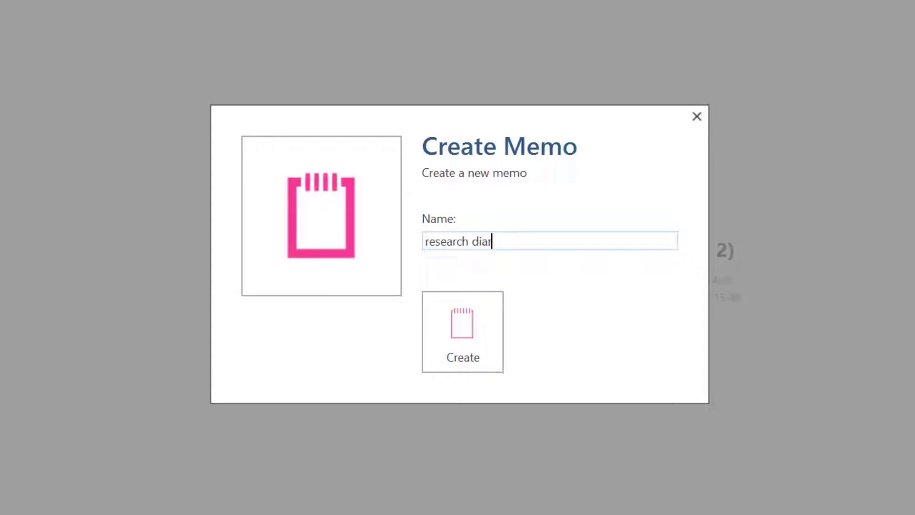
pyautogui.click(462, 331)
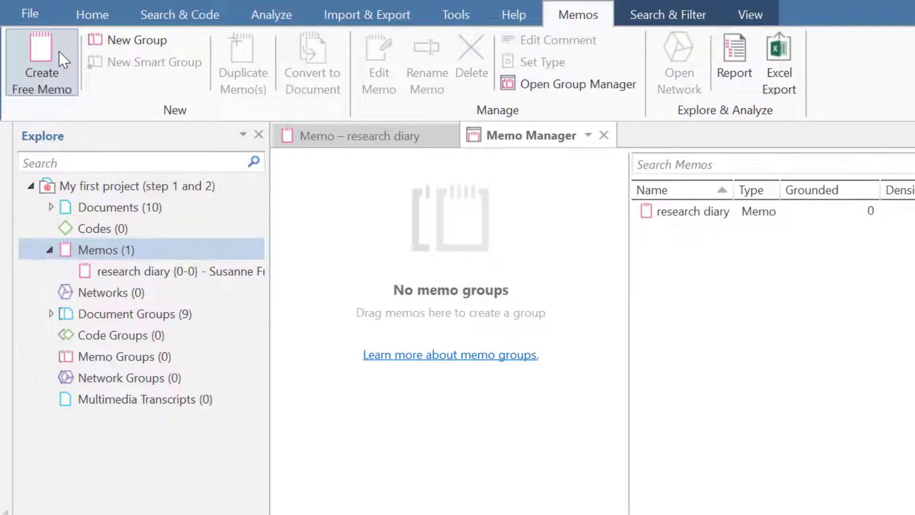
# - Create a free memo 'research questions' holding the study's questions, then close it
pyautogui.click(41, 63)
pyautogui.write('research questions')
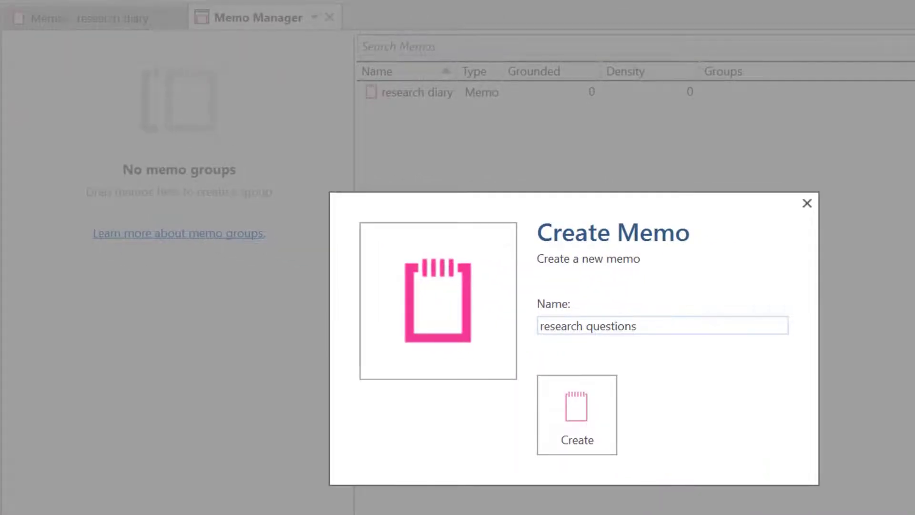
pyautogui.click(575, 415)
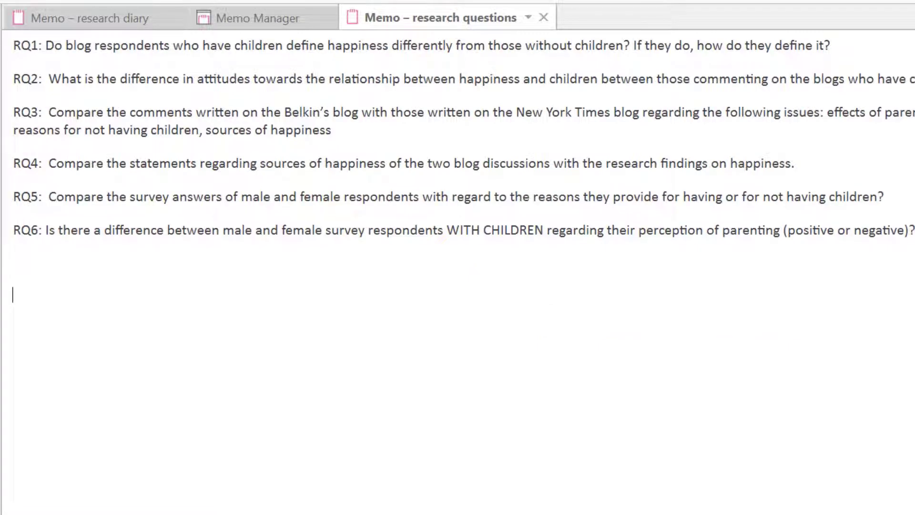
pyautogui.click(259, 18)
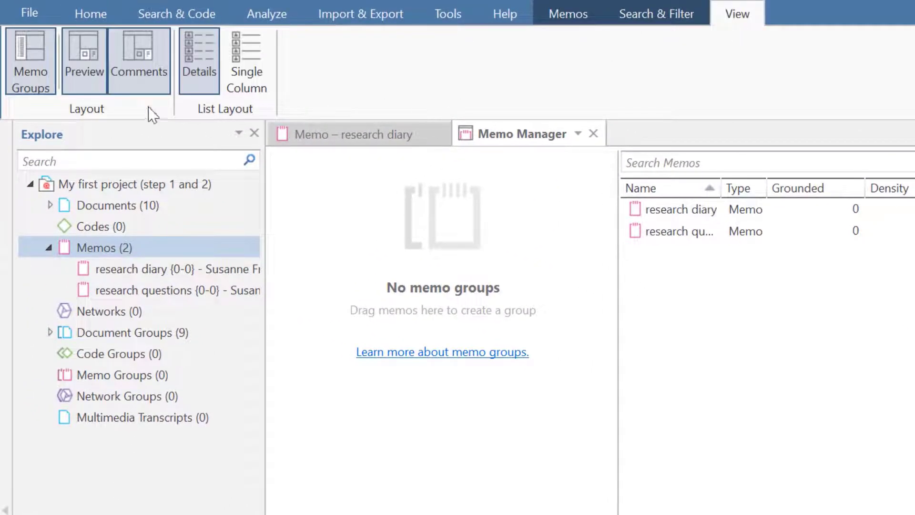
# - Toggle off the Memo Groups pane and start another free memo
pyautogui.click(30, 61)
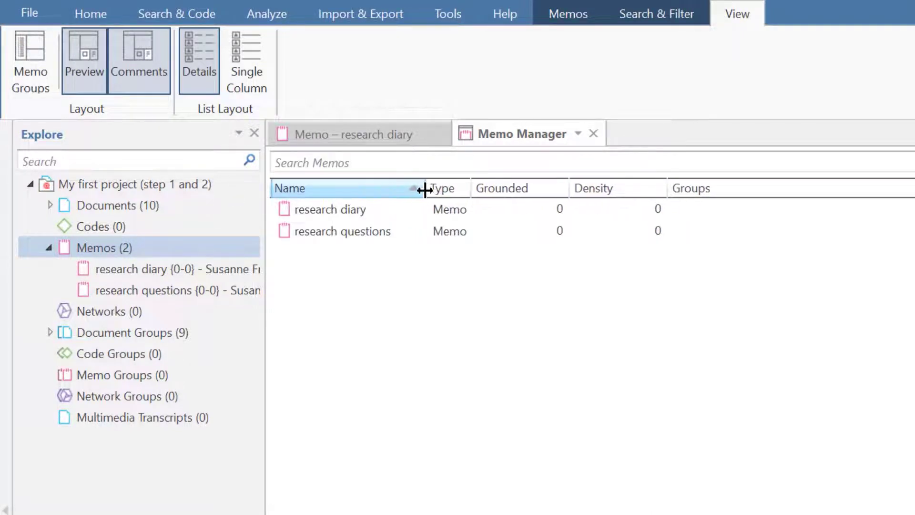
pyautogui.click(567, 14)
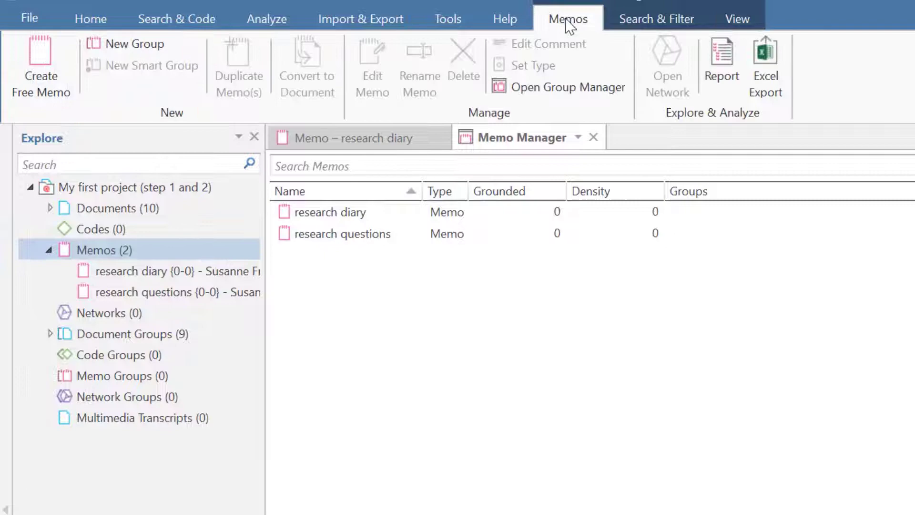
pyautogui.click(40, 64)
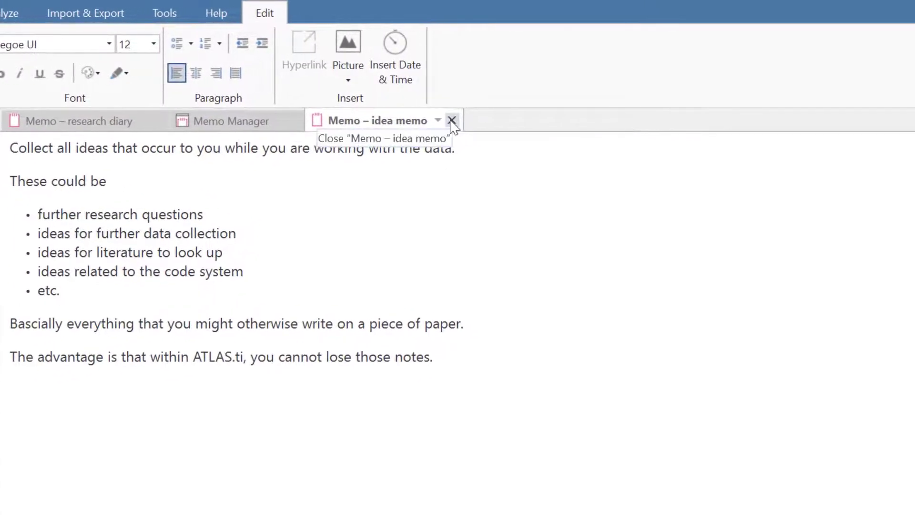
# - Close the 'idea memo' and confirm saving its changes
pyautogui.click(451, 120)
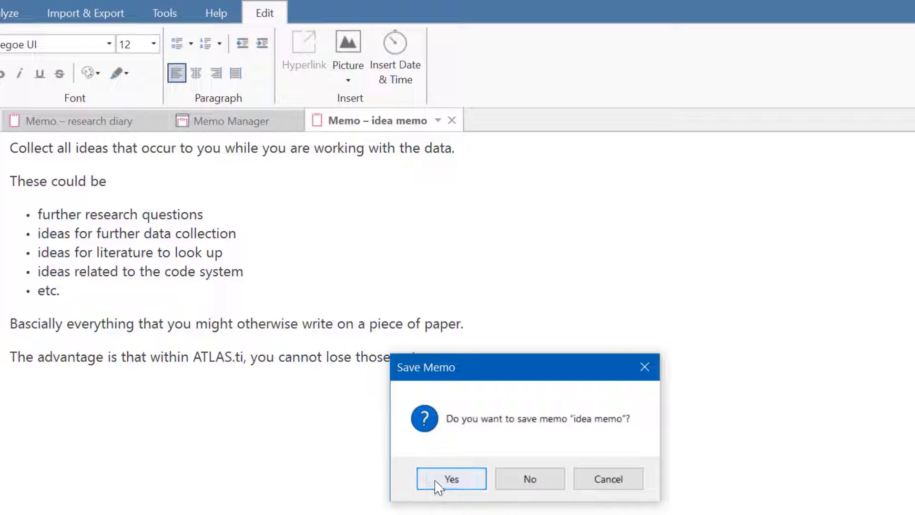
pyautogui.click(450, 479)
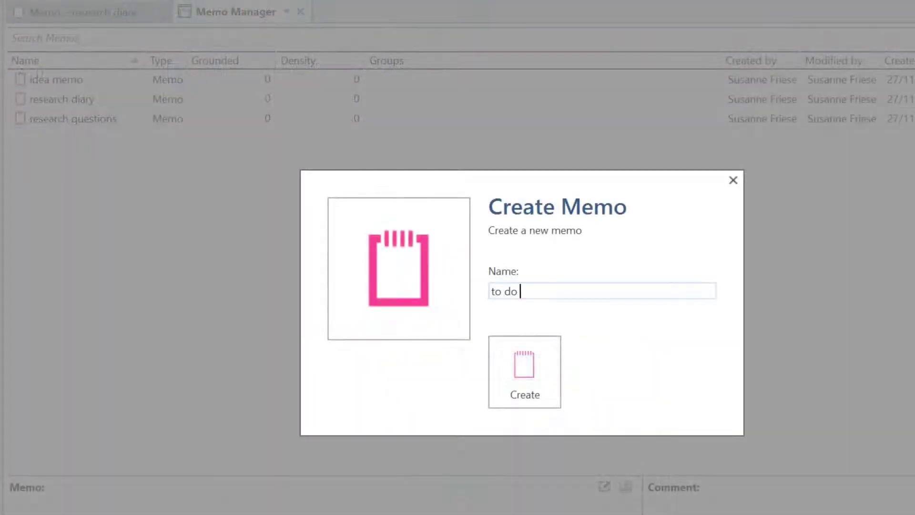
# - Create the 'to do memo' with plans for the day or week and milestones
pyautogui.write('memo')
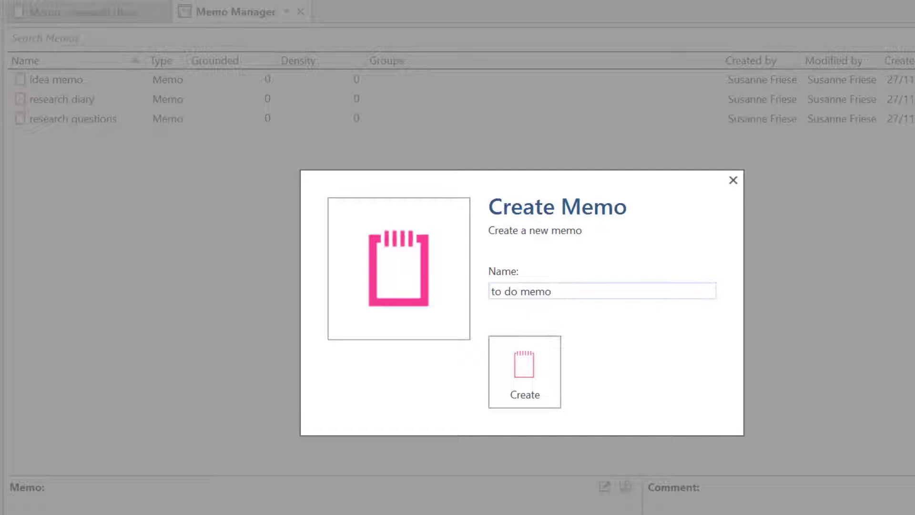
pyautogui.click(524, 372)
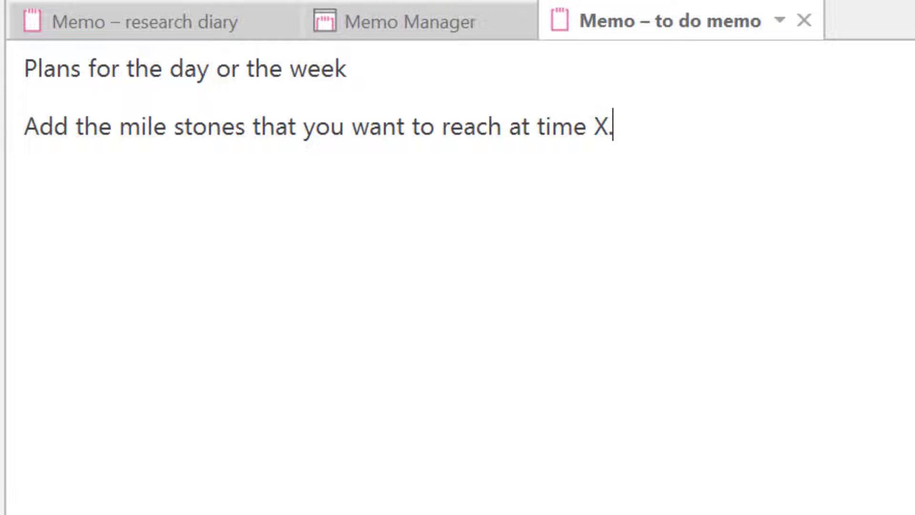
pyautogui.write('se')
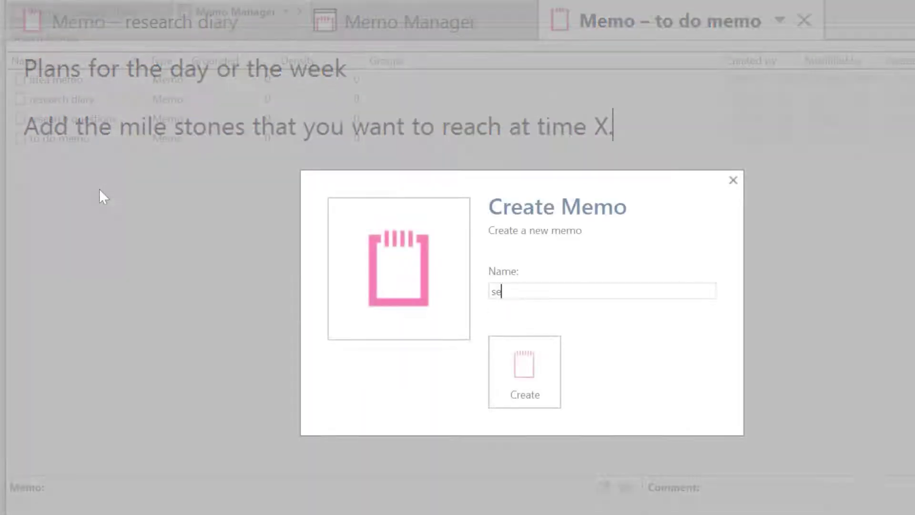
# - Create the 'self-consistency theory' memo and float it in its own window
pyautogui.write('lf-')
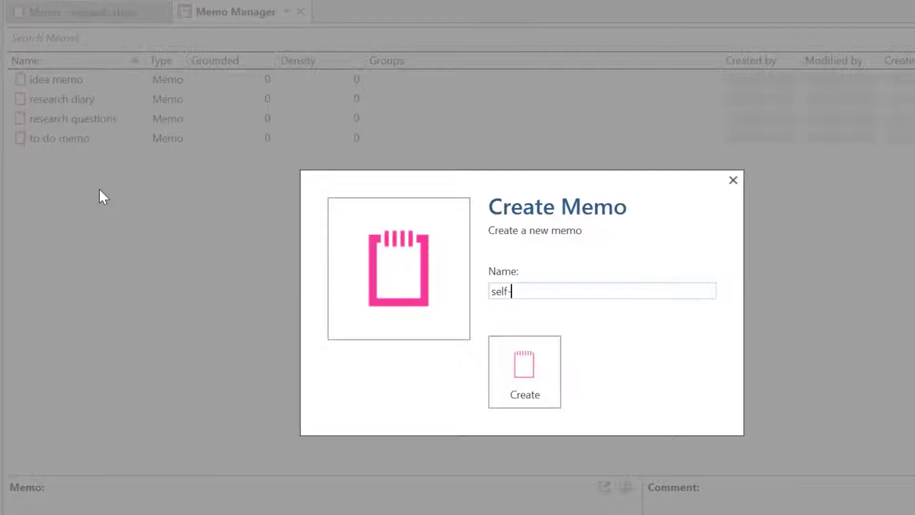
pyautogui.write('consiste')
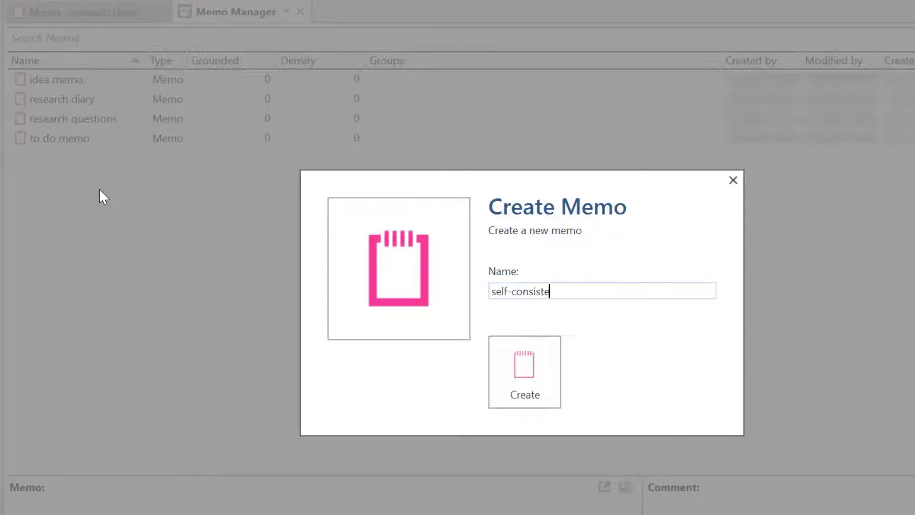
pyautogui.write('ncy theory')
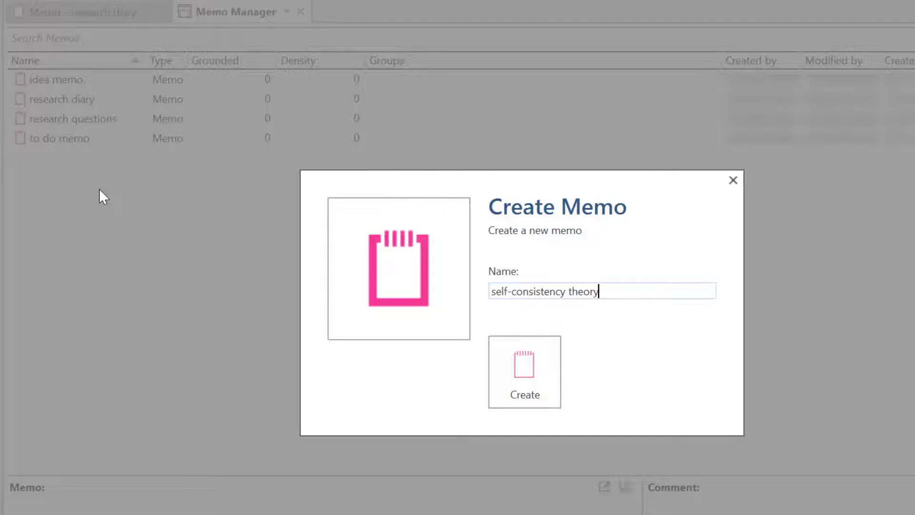
pyautogui.click(523, 371)
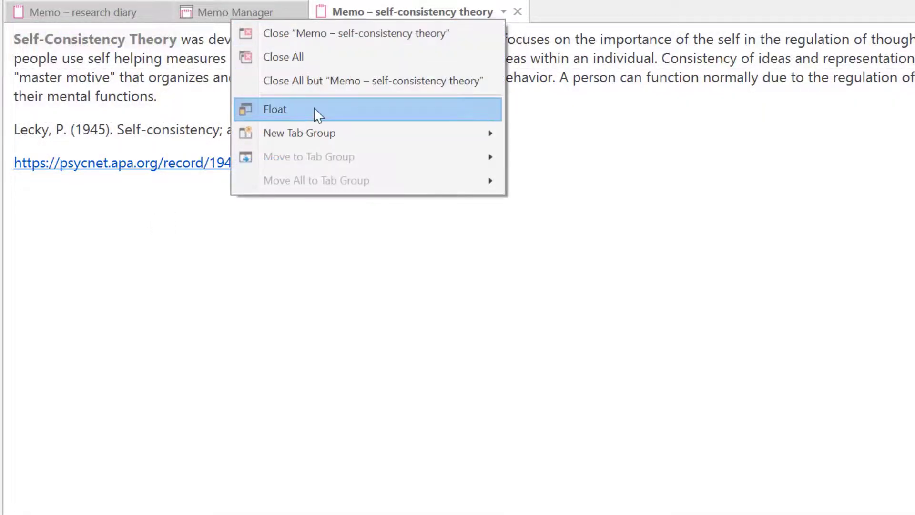
pyautogui.click(274, 109)
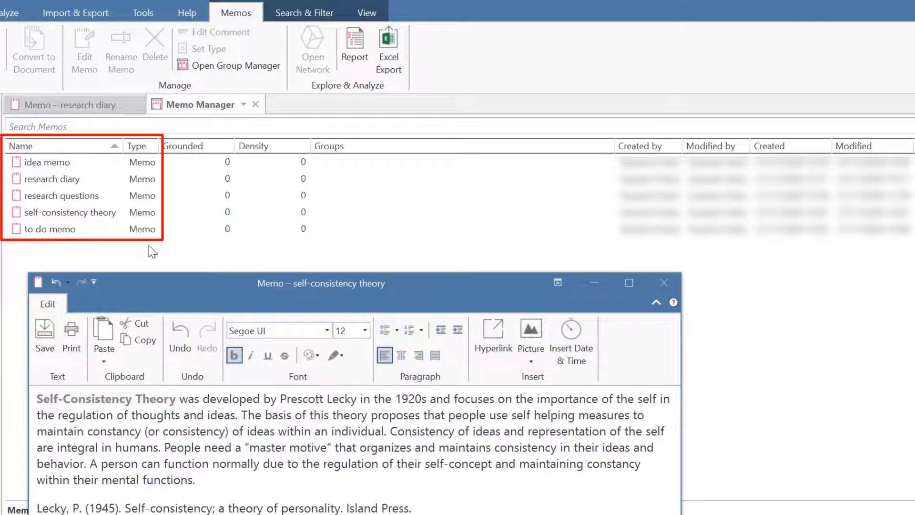
# - Assign the Method type to the research diary memo via Set Type
pyautogui.click(52, 179)
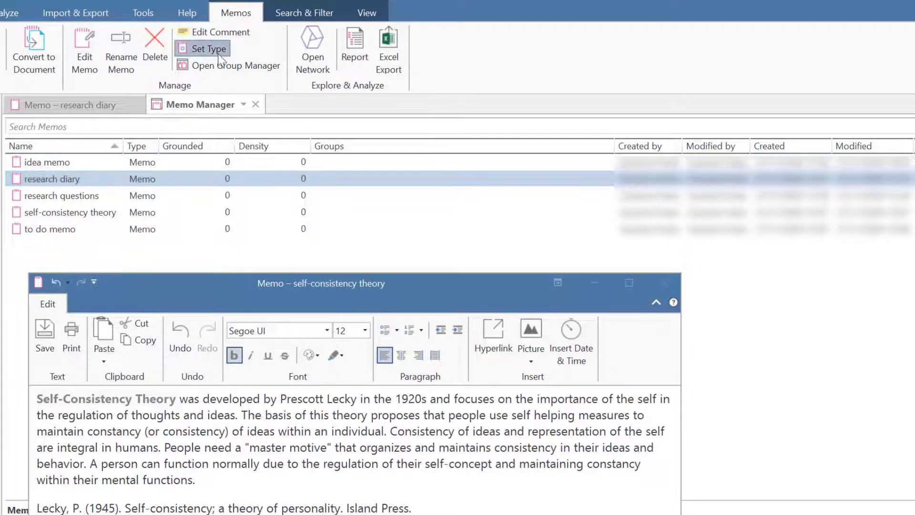
pyautogui.click(209, 48)
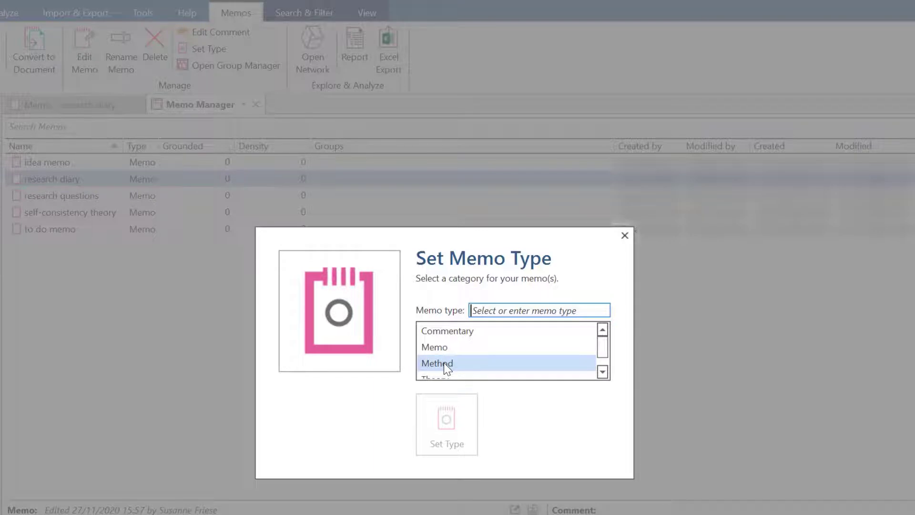
pyautogui.click(437, 362)
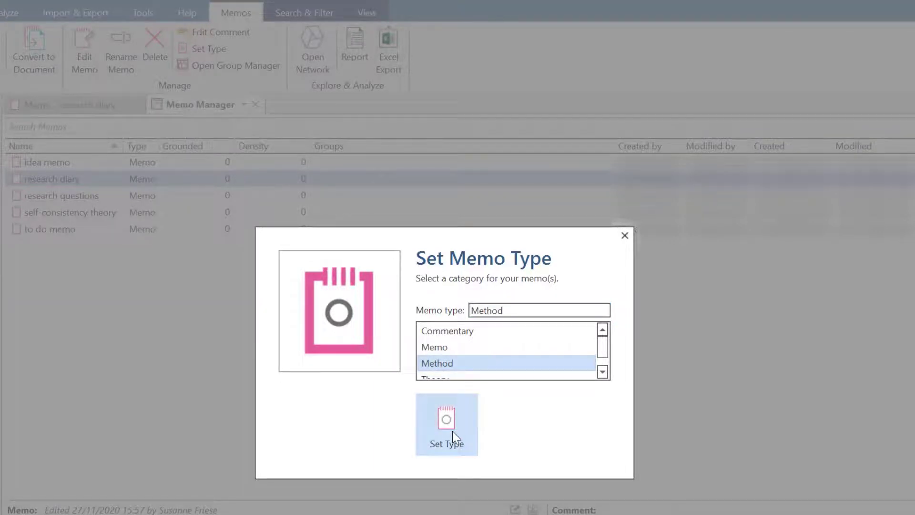
pyautogui.click(446, 423)
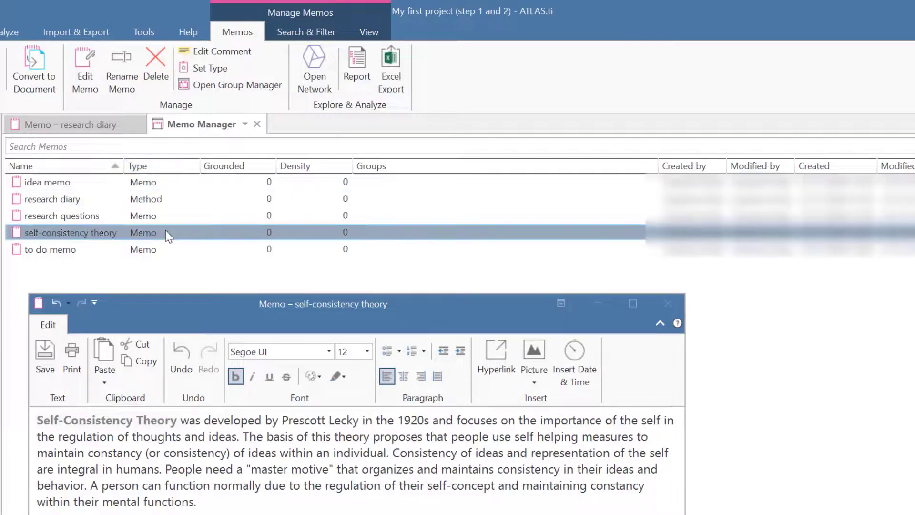
# - Assign the Theory type to the self-consistency theory memo
pyautogui.click(210, 68)
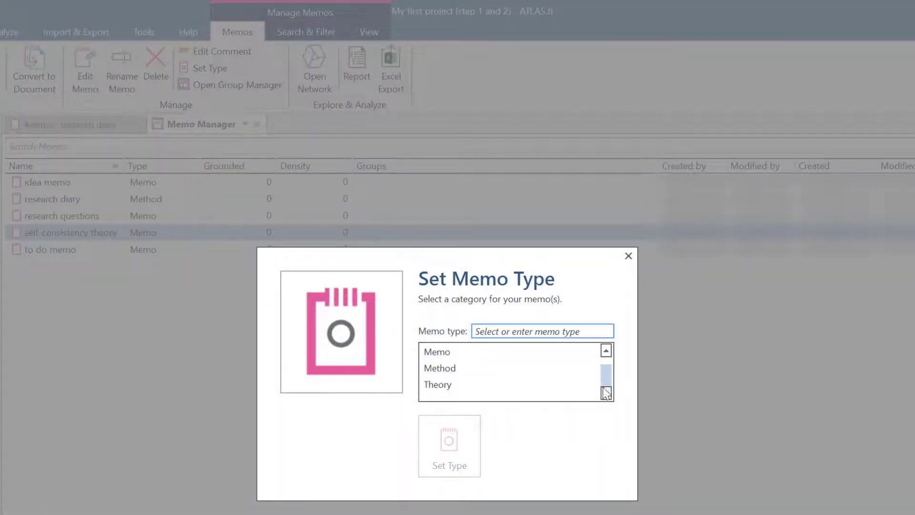
pyautogui.click(449, 440)
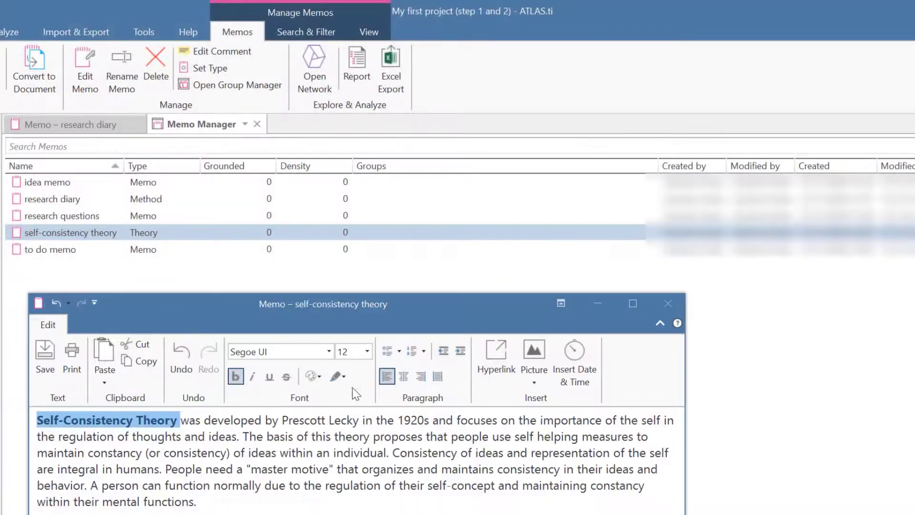